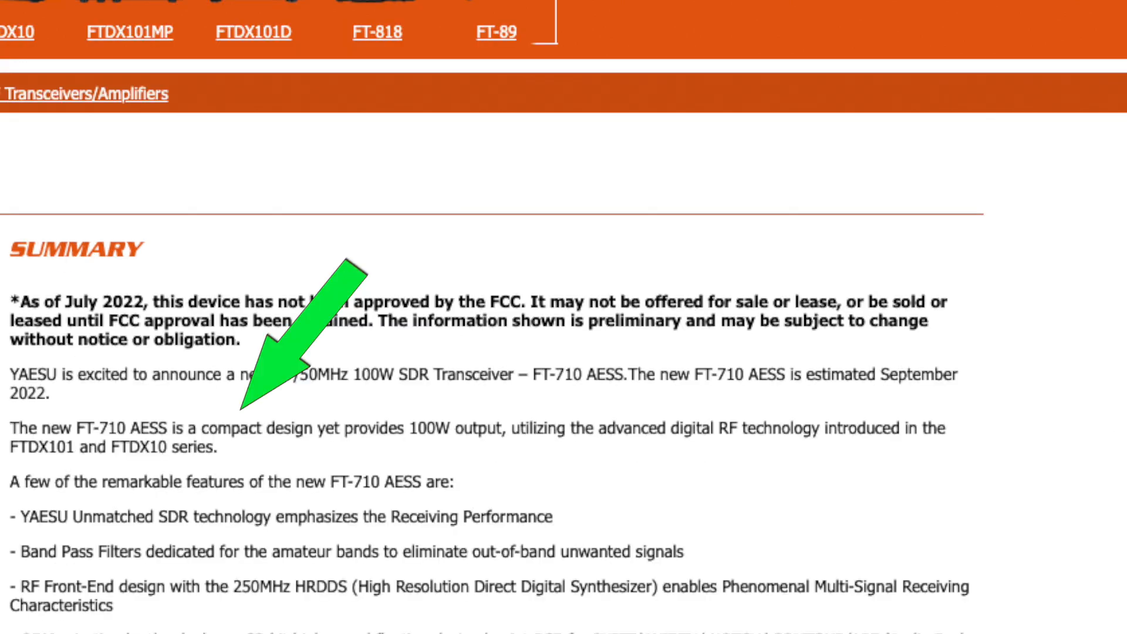
pyautogui.scroll(-3)
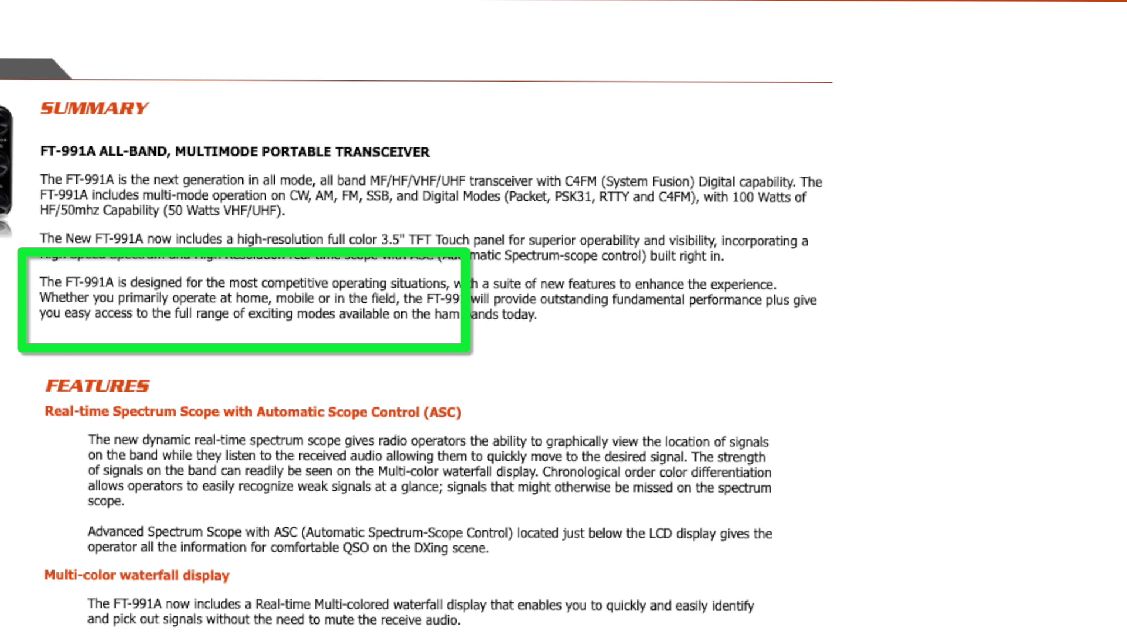
pyautogui.scroll(-3)
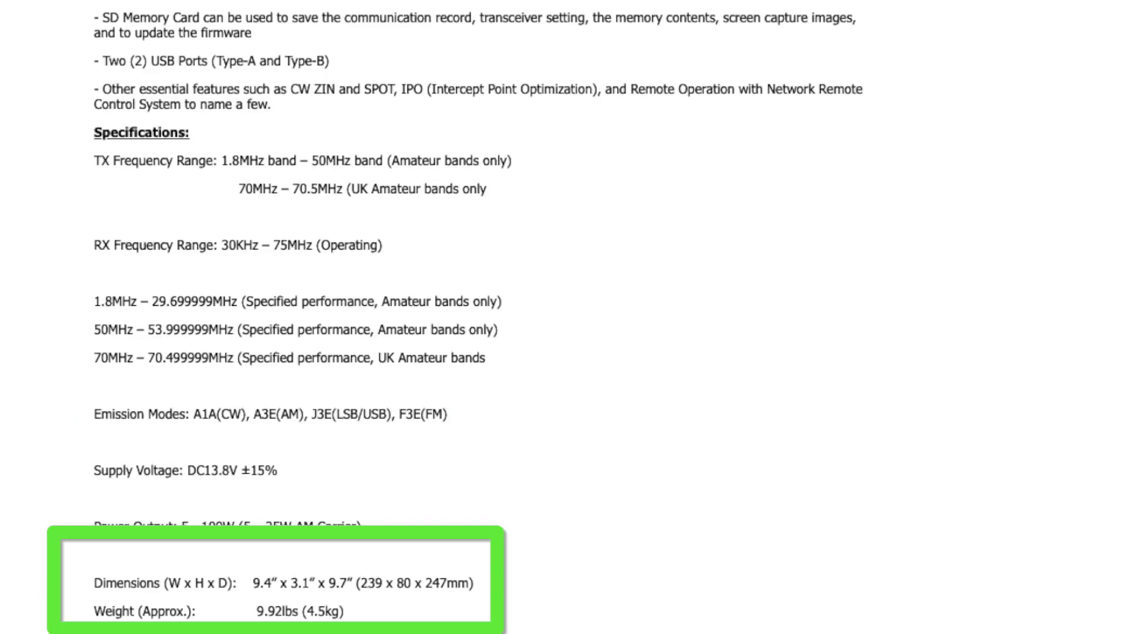